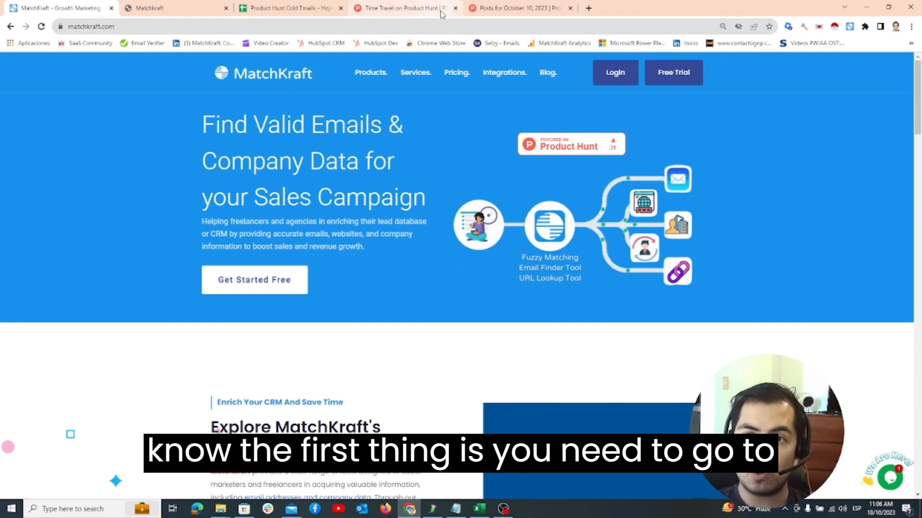
- Show the Product Hunt daily posts for October 10, 2023, including CallZen.AI and AppManager
{"action": "left_click", "coordinate": [402, 7]}
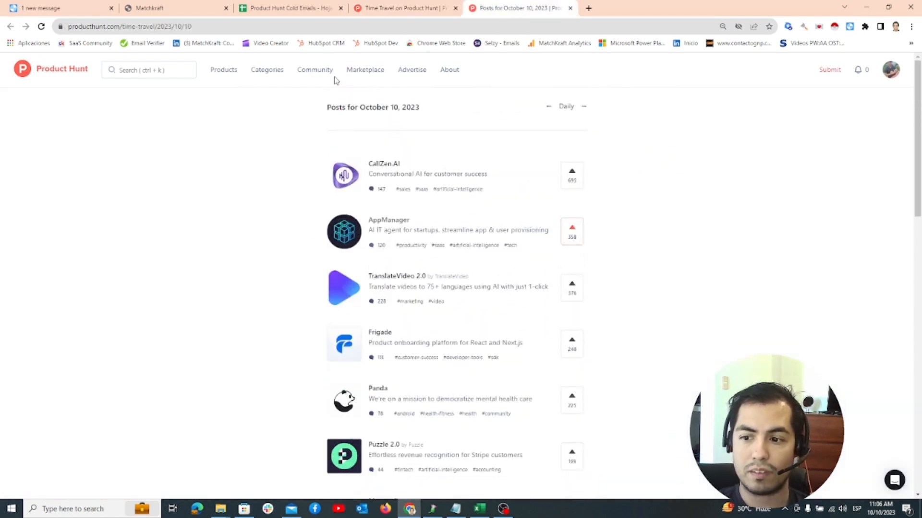
{"action": "left_click", "coordinate": [880, 509]}
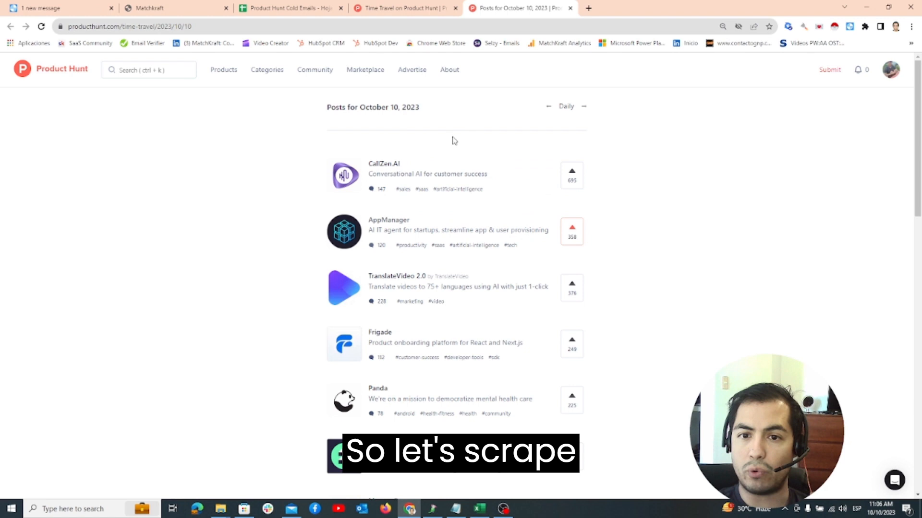
{"action": "mouse_move", "coordinate": [625, 306]}
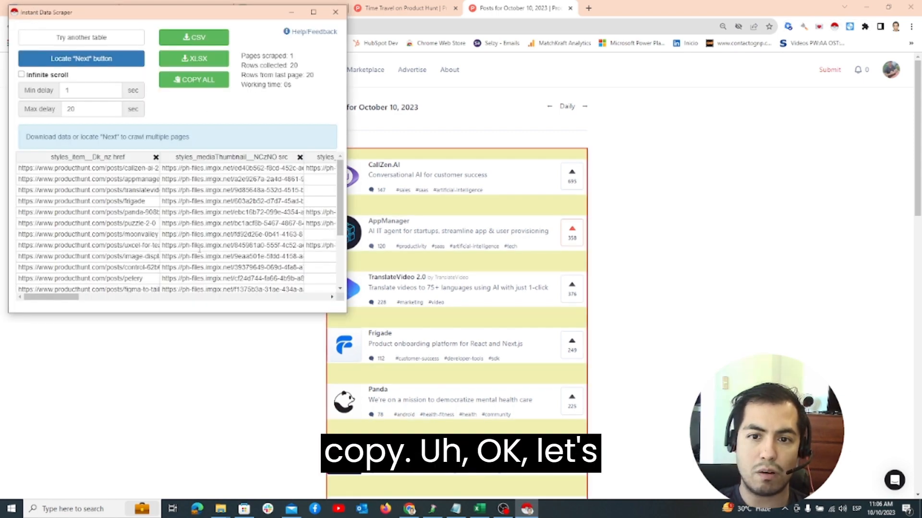
- Collect the 20 post links from the October 10 list with Instant Data Scraper
{"action": "scroll", "scroll_direction": "down", "scroll_amount": 3}
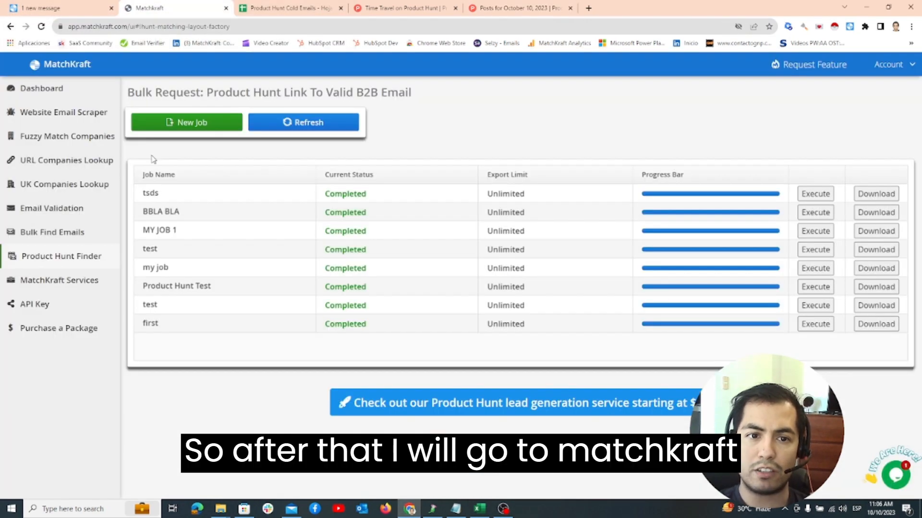
{"action": "mouse_move", "coordinate": [311, 272]}
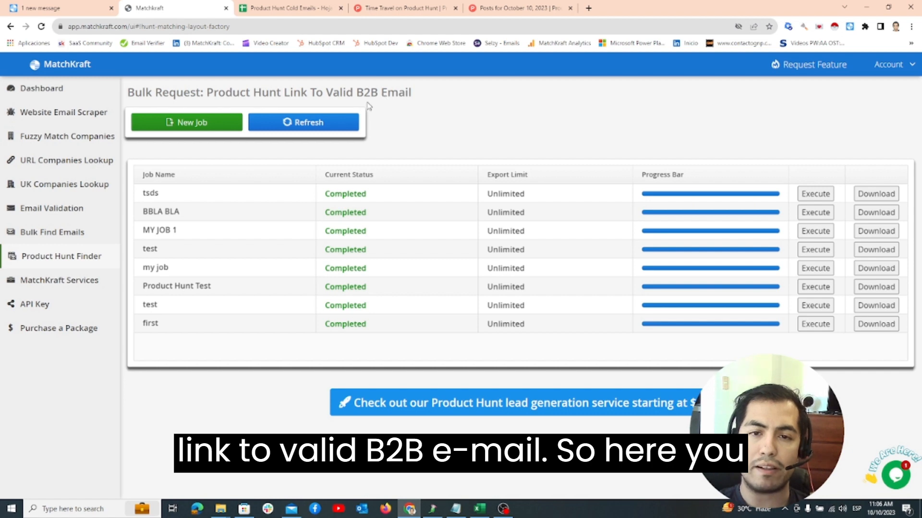
- Start a new Product Hunt Link To Valid B2B Email job in MatchKraft
{"action": "left_click", "coordinate": [186, 122]}
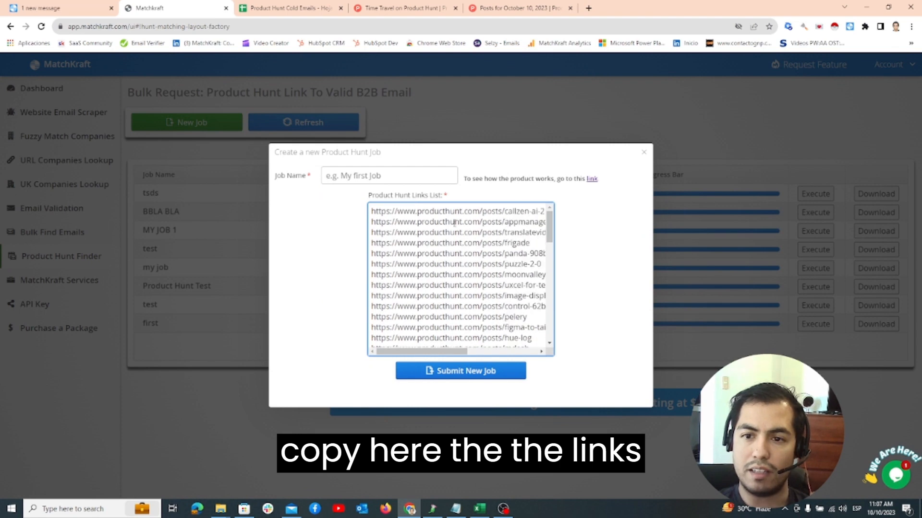
- Name the job 'test' with the scraped links and submit it as Not Started
{"action": "left_click", "coordinate": [389, 175]}
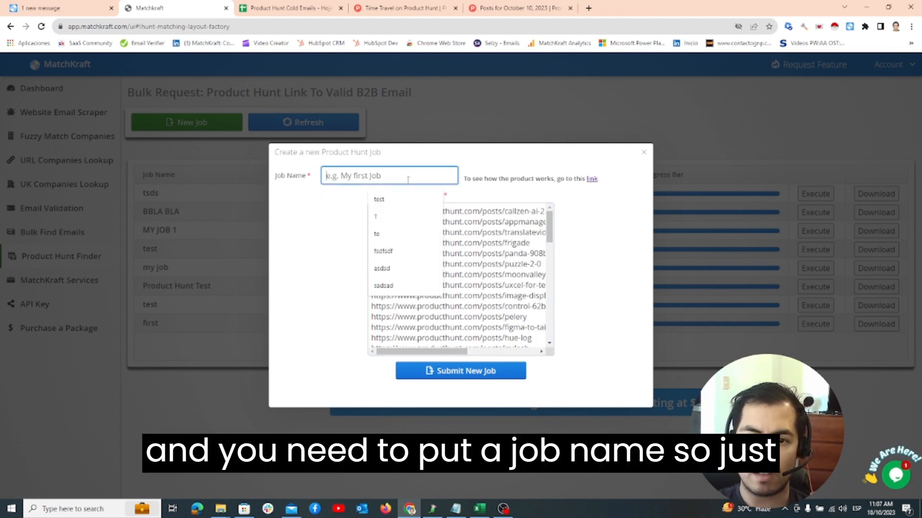
{"action": "type", "text": "test"}
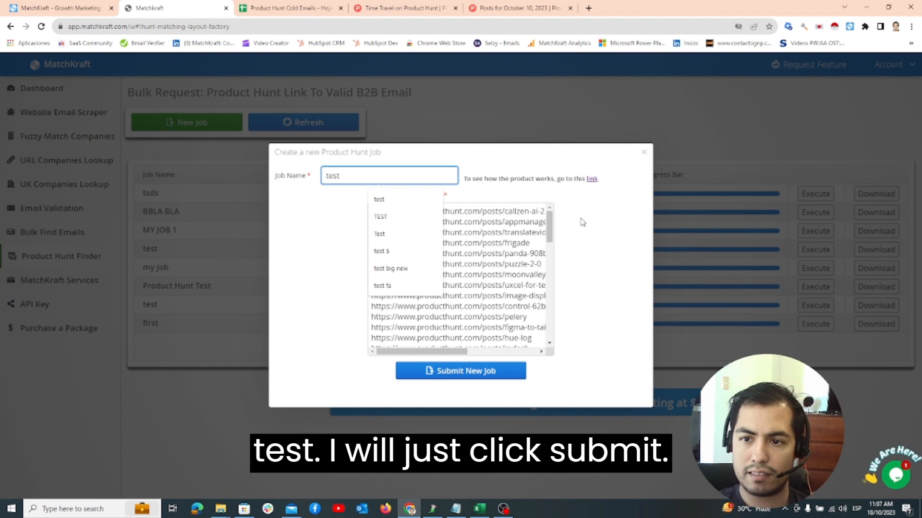
{"action": "left_click", "coordinate": [460, 371]}
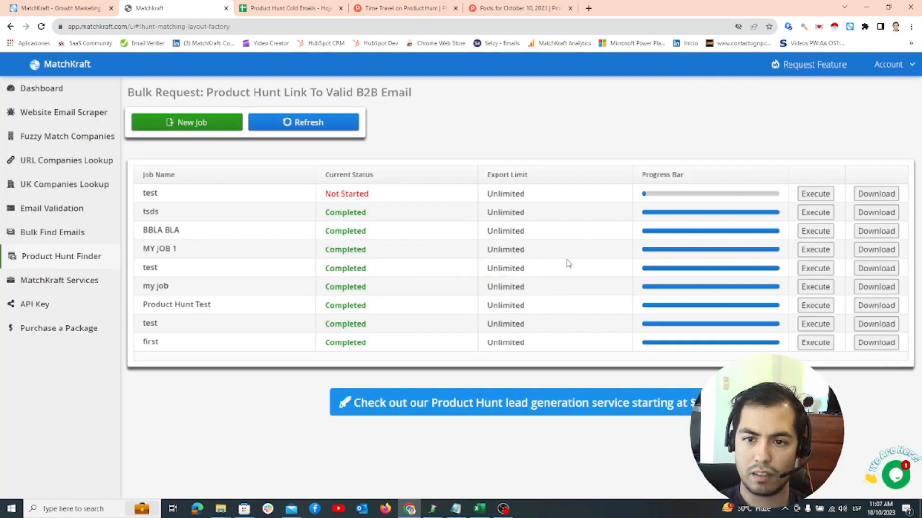
- Execute the test job and refresh until it shows Completed
{"action": "left_click", "coordinate": [815, 267]}
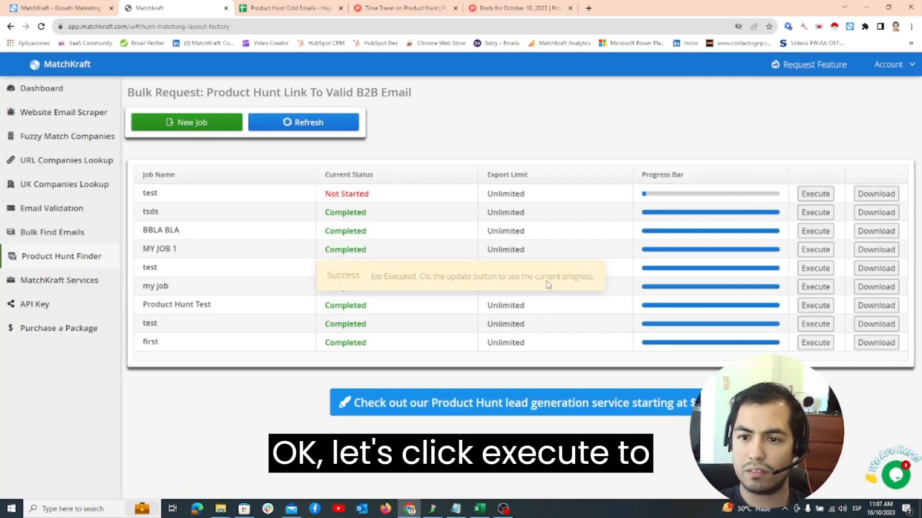
{"action": "left_click", "coordinate": [815, 193]}
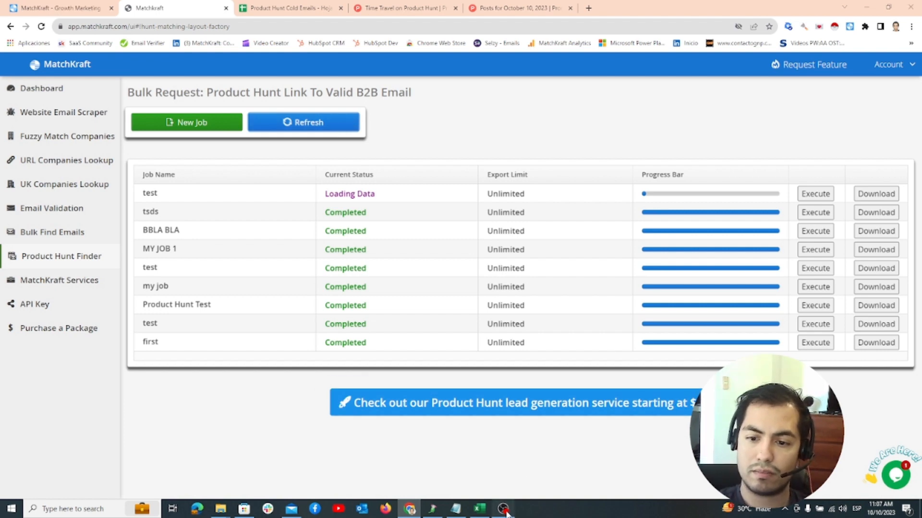
{"action": "left_click", "coordinate": [304, 122]}
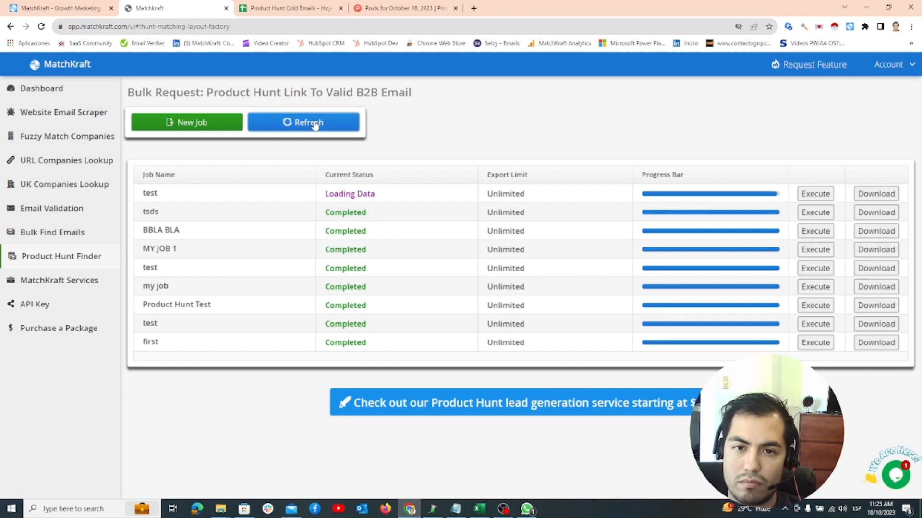
{"action": "mouse_move", "coordinate": [364, 124]}
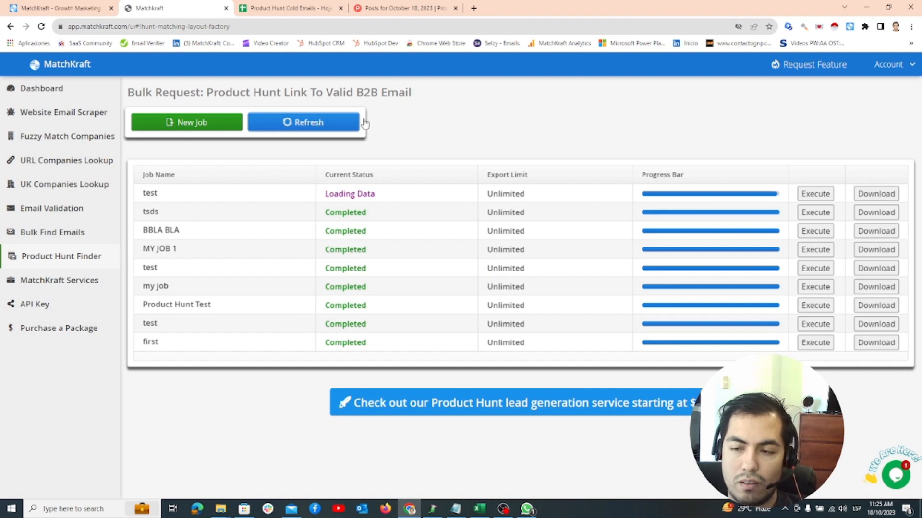
{"action": "mouse_move", "coordinate": [469, 160]}
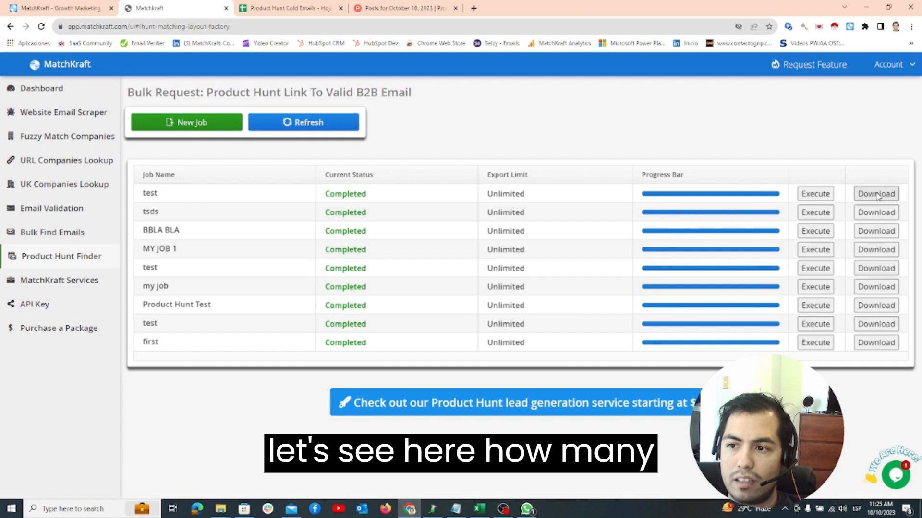
- Export the test job's 55 email results to Excel and close the preview
{"action": "left_click", "coordinate": [876, 193]}
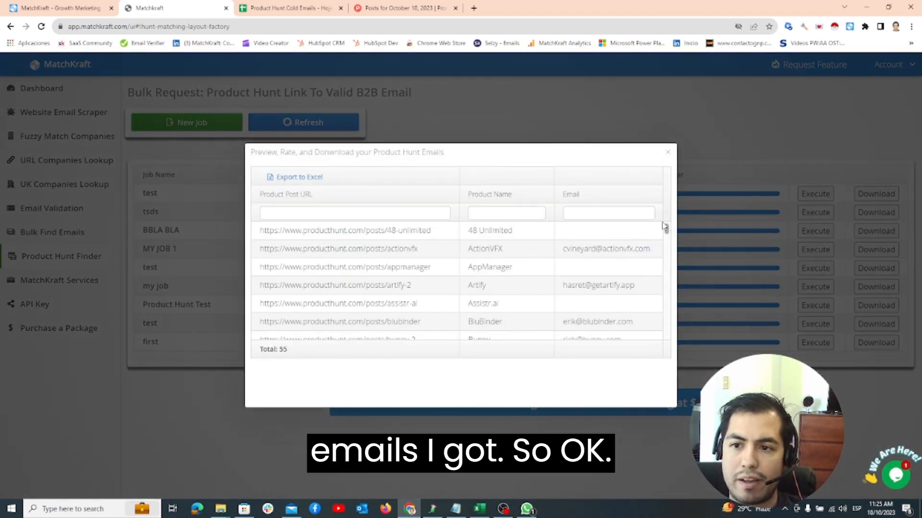
{"action": "scroll", "scroll_direction": "down", "scroll_amount": 3}
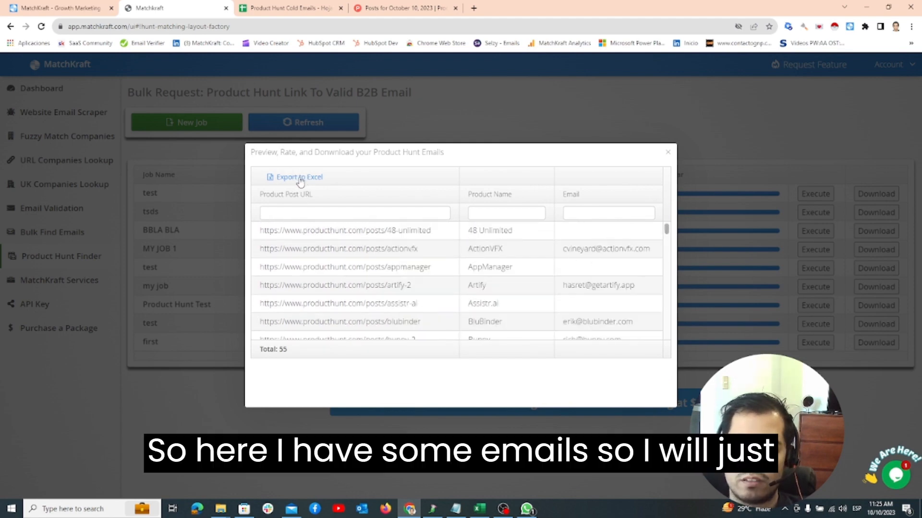
{"action": "left_click", "coordinate": [298, 177]}
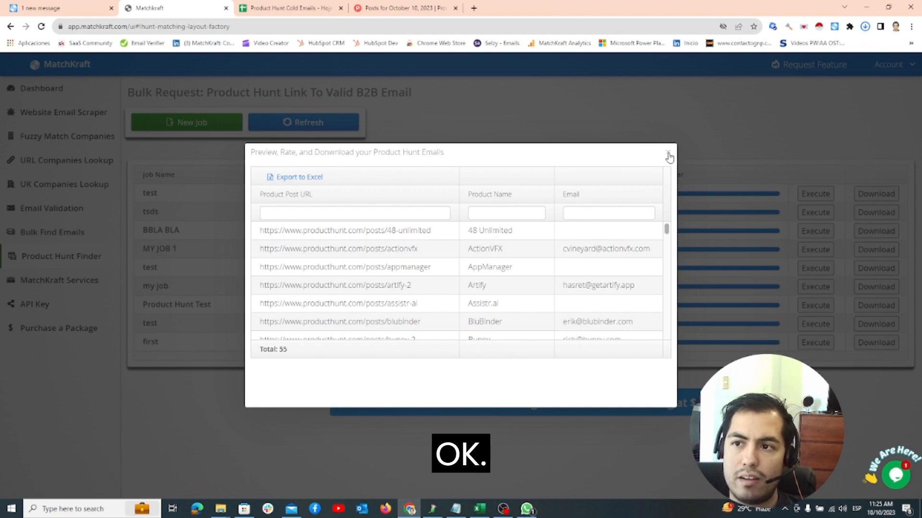
{"action": "left_click", "coordinate": [294, 177]}
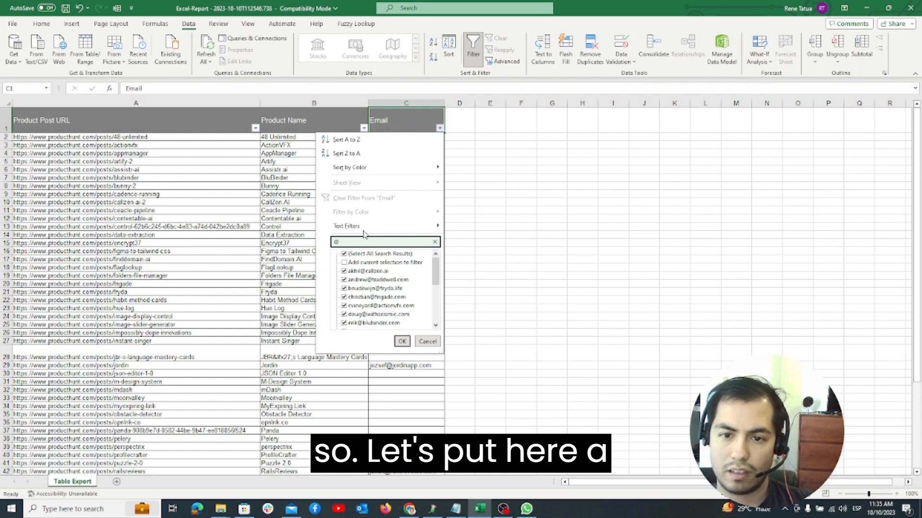
- Keep the 19 rows with emails and fill the Name column with makers' first names
{"action": "left_click", "coordinate": [403, 341]}
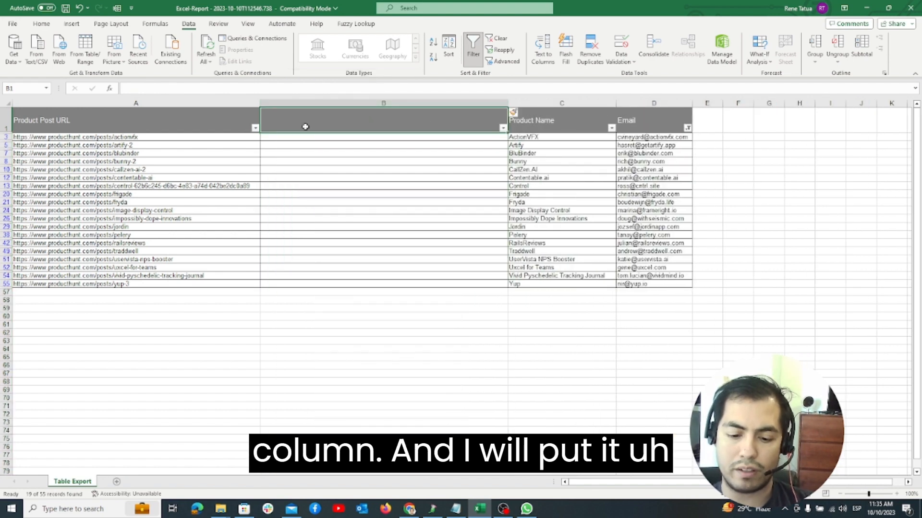
{"action": "type", "text": "Name"}
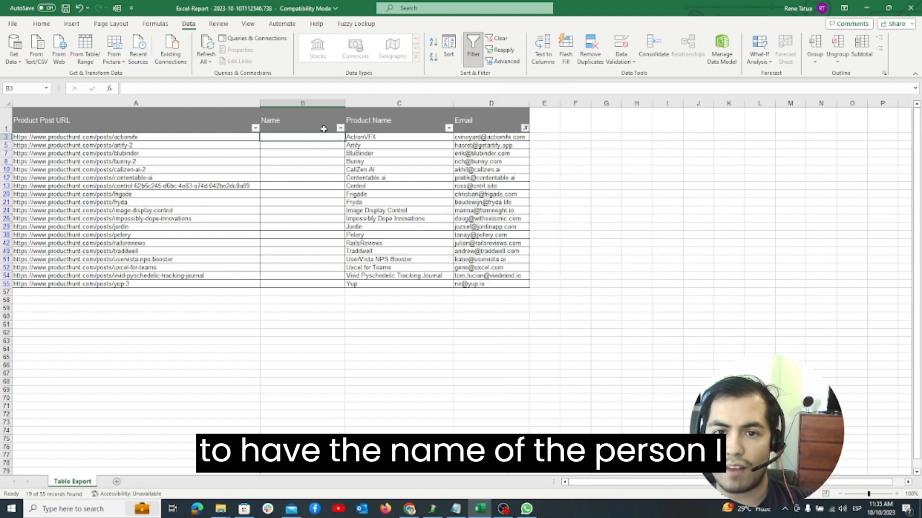
{"action": "type", "text": "C"}
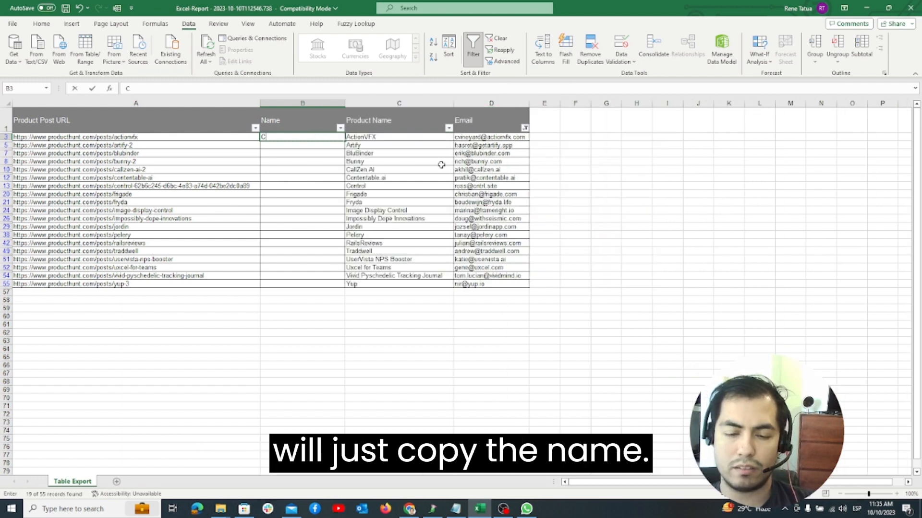
{"action": "type", "text": "vineyard"}
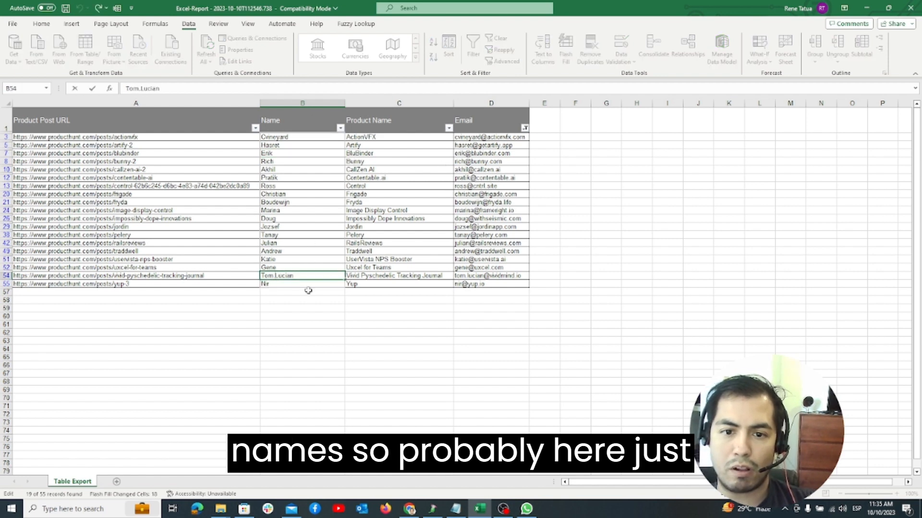
{"action": "left_click", "coordinate": [302, 283]}
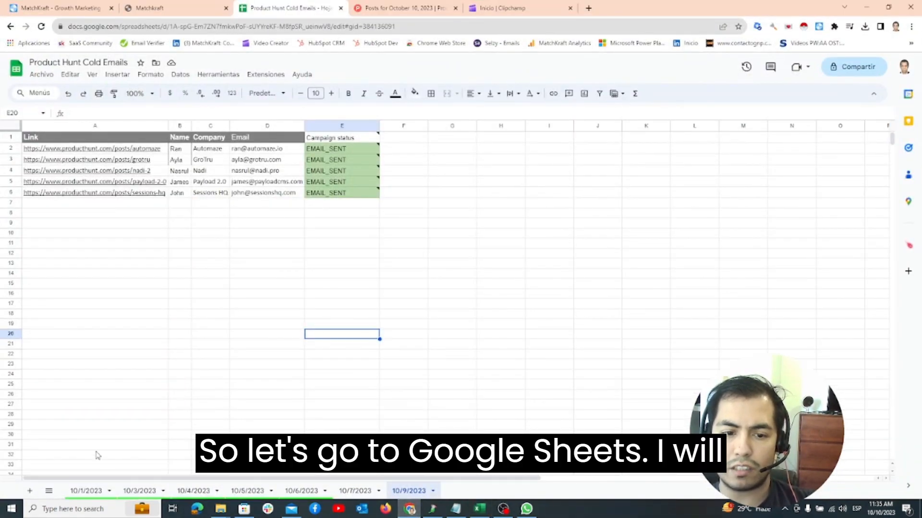
- Add a 10/10/2023 sheet holding the 19 contacts' Link, Name, Company and Email
{"action": "left_click", "coordinate": [29, 490]}
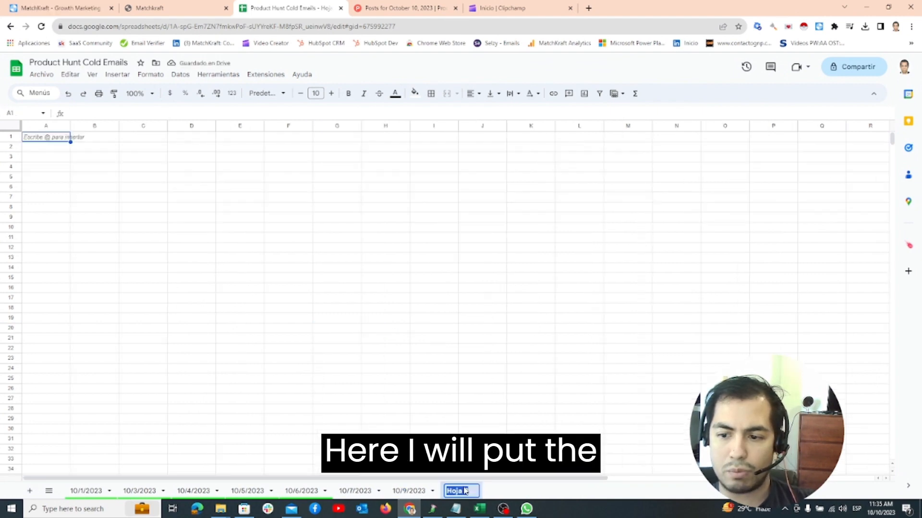
{"action": "type", "text": "10/10/2023"}
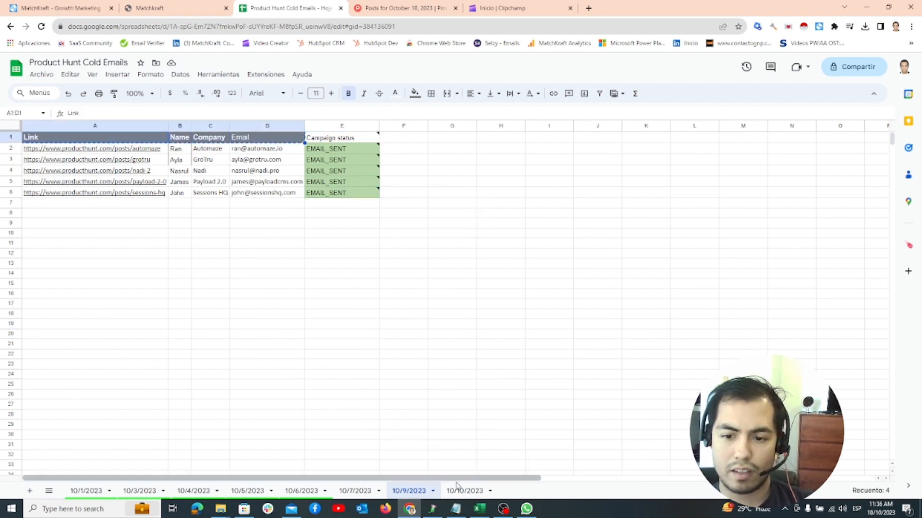
{"action": "left_click", "coordinate": [465, 491]}
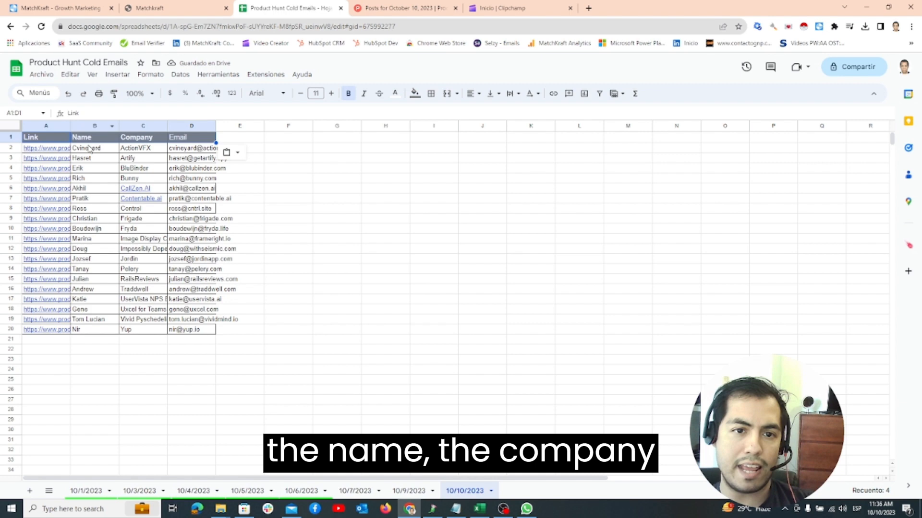
{"action": "mouse_move", "coordinate": [152, 149]}
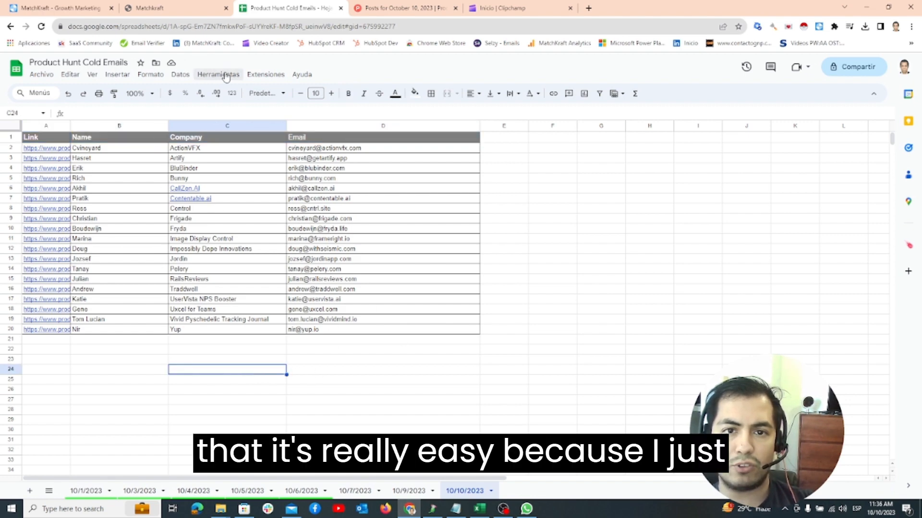
{"action": "left_click", "coordinate": [266, 73]}
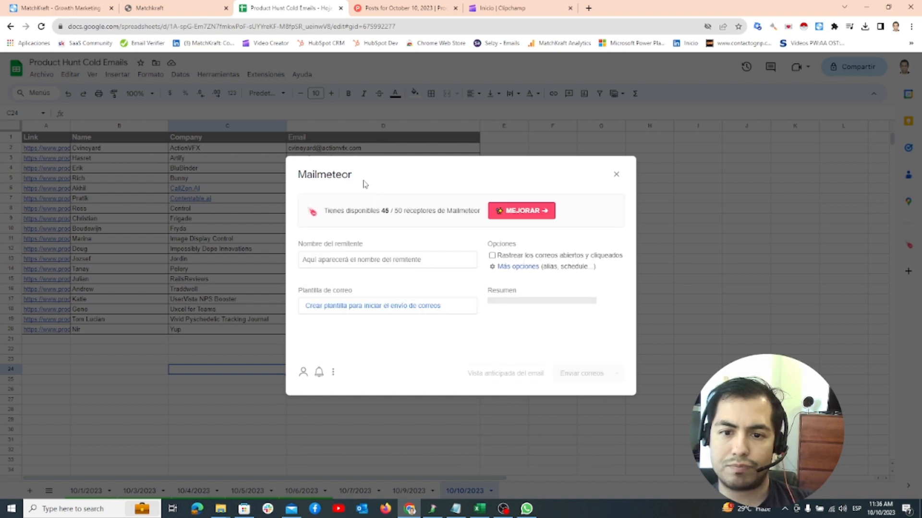
{"action": "type", "text": "Rene Tatua"}
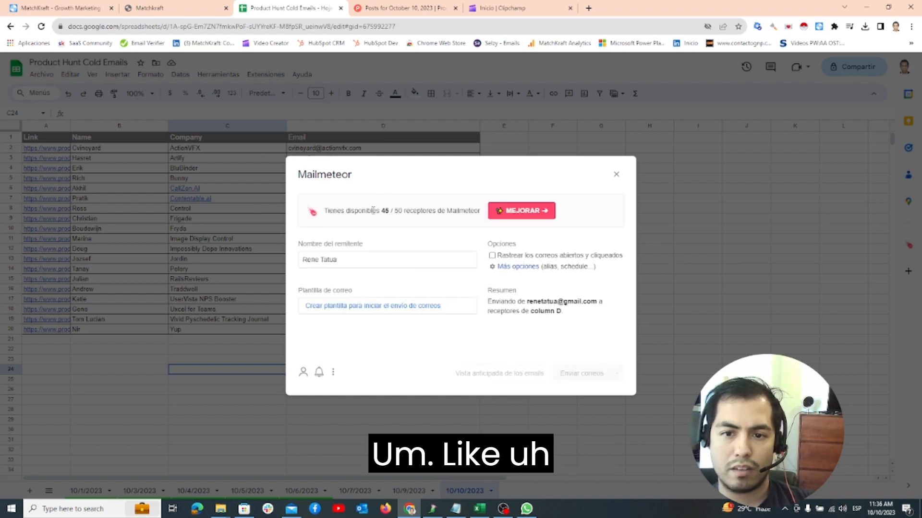
{"action": "left_click", "coordinate": [387, 306]}
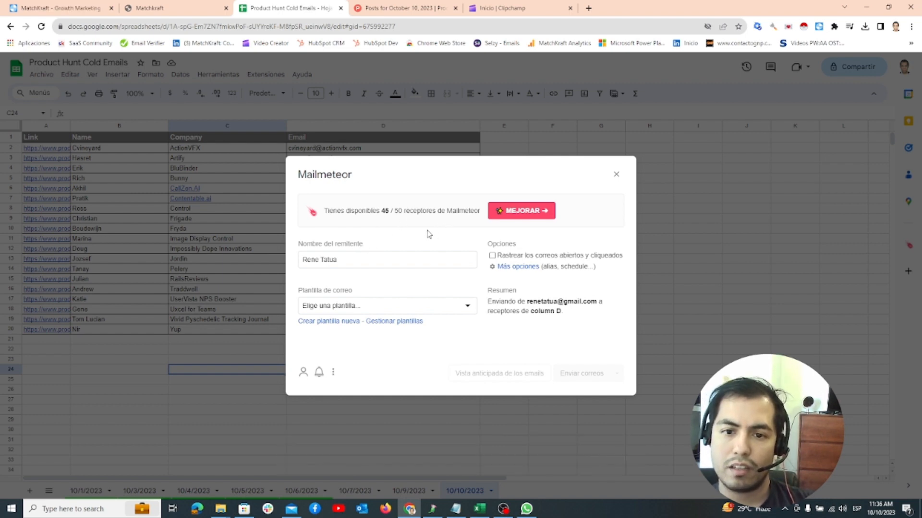
{"action": "mouse_move", "coordinate": [379, 309]}
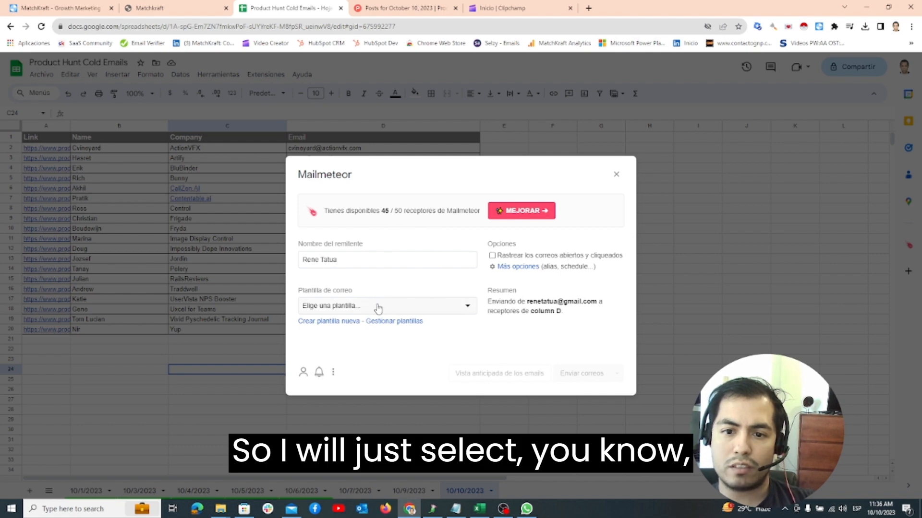
{"action": "left_click", "coordinate": [387, 305]}
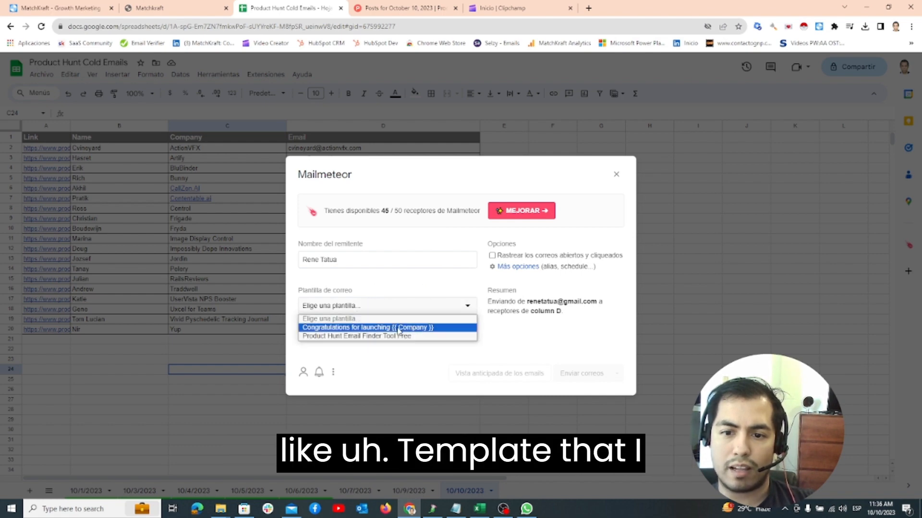
{"action": "left_click", "coordinate": [364, 327]}
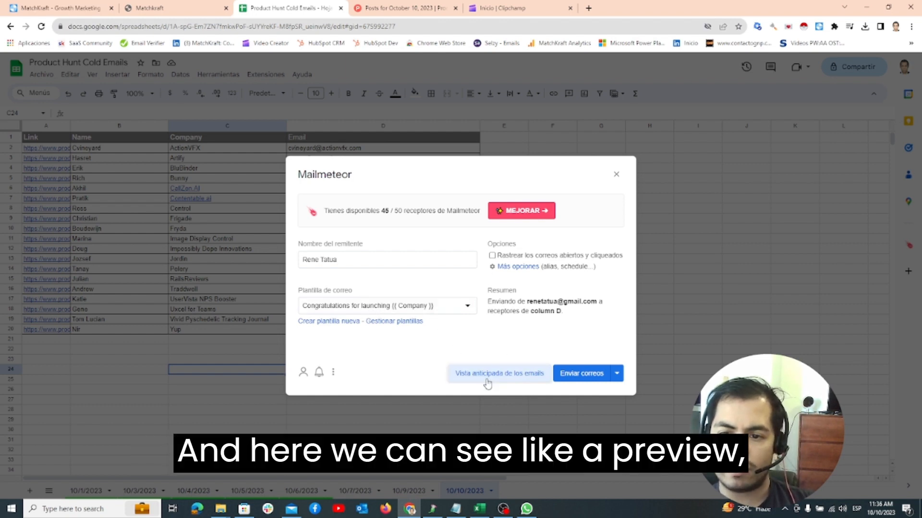
{"action": "left_click", "coordinate": [498, 374]}
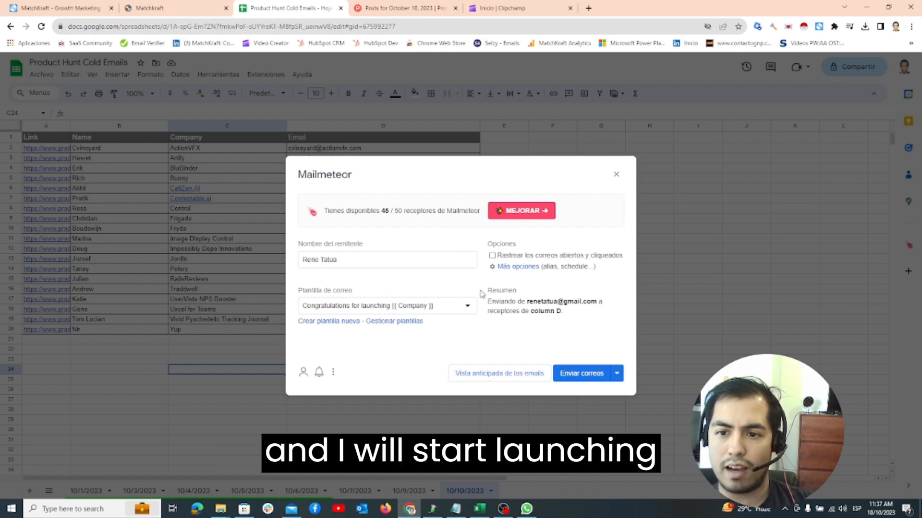
{"action": "mouse_move", "coordinate": [522, 364]}
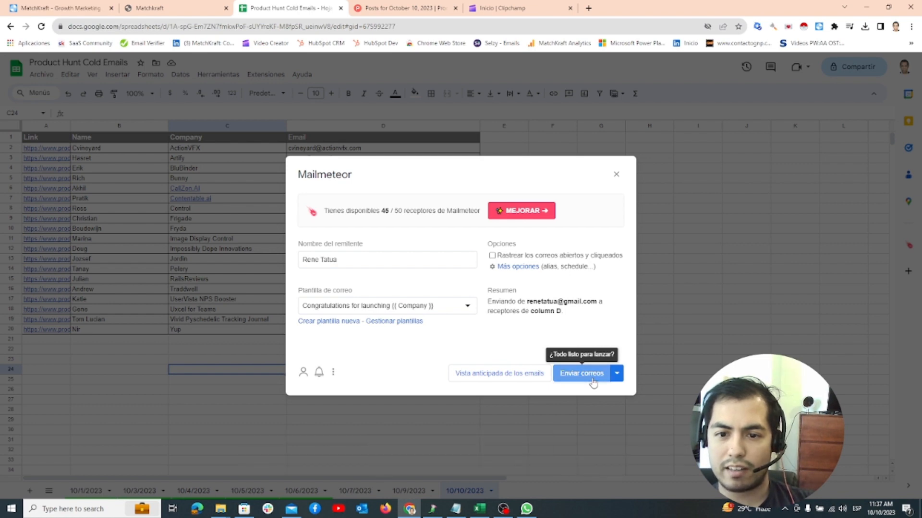
- Send the emails to every maker so each row reads EMAIL_SENT
{"action": "left_click", "coordinate": [582, 374]}
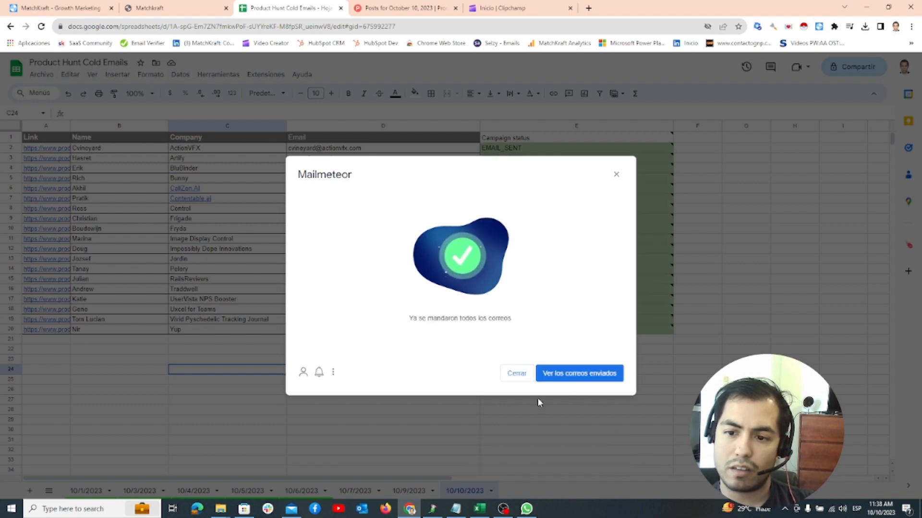
{"action": "left_click", "coordinate": [517, 373]}
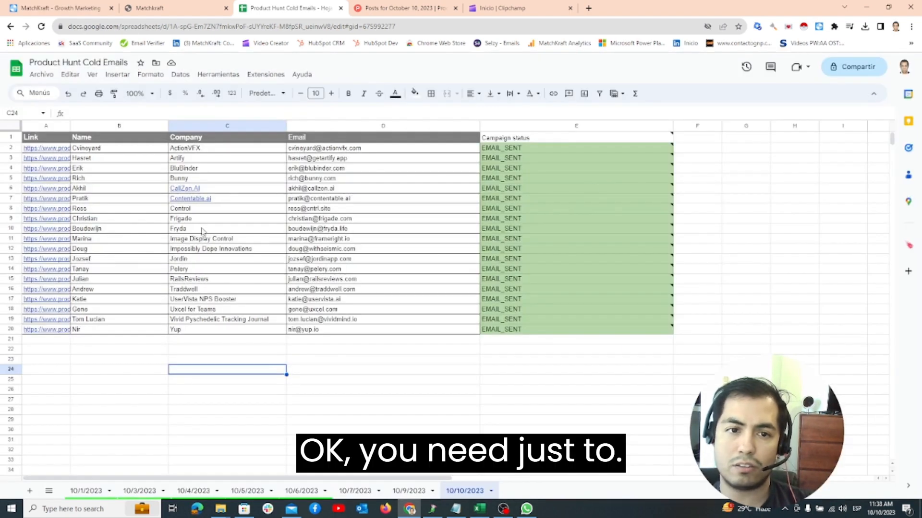
- Follow the product link in cell A2 to the ActionVFX Product Hunt page
{"action": "left_click", "coordinate": [45, 330]}
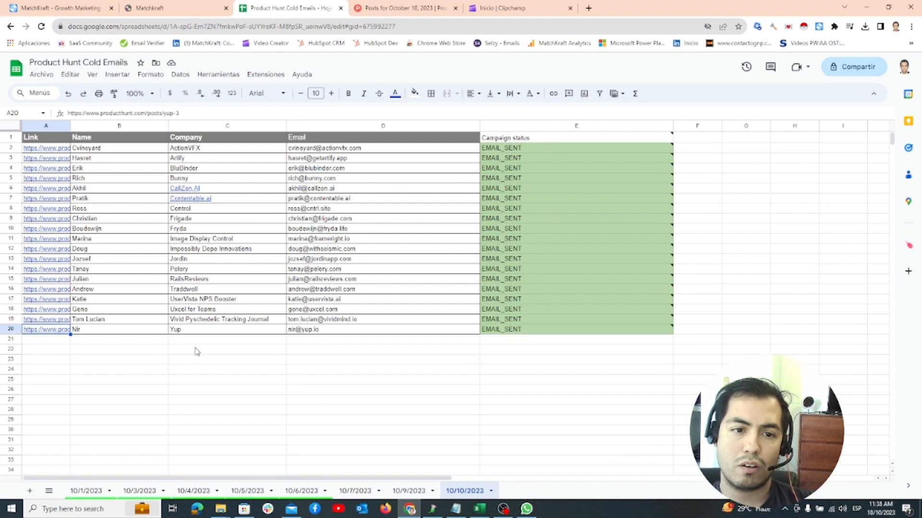
{"action": "left_click", "coordinate": [46, 148]}
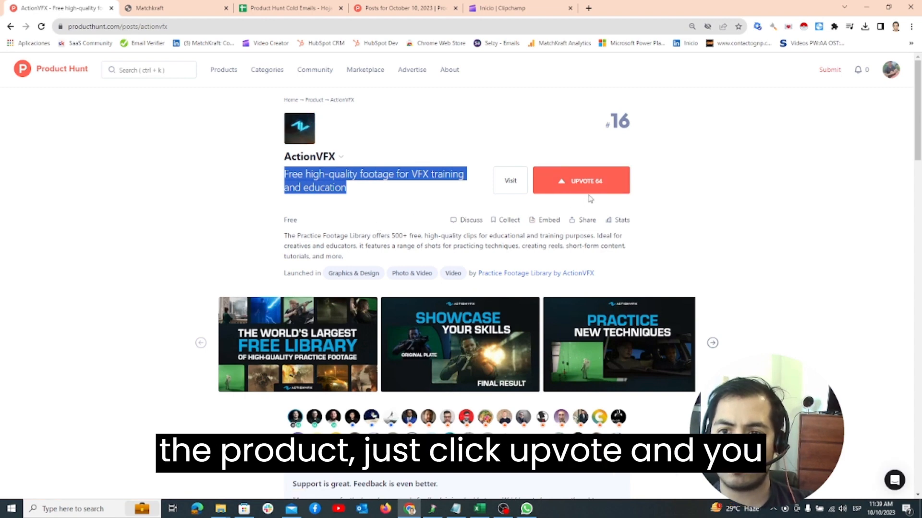
- Upvote ActionVFX to 65 and return to the cold emails spreadsheet
{"action": "left_click", "coordinate": [581, 181]}
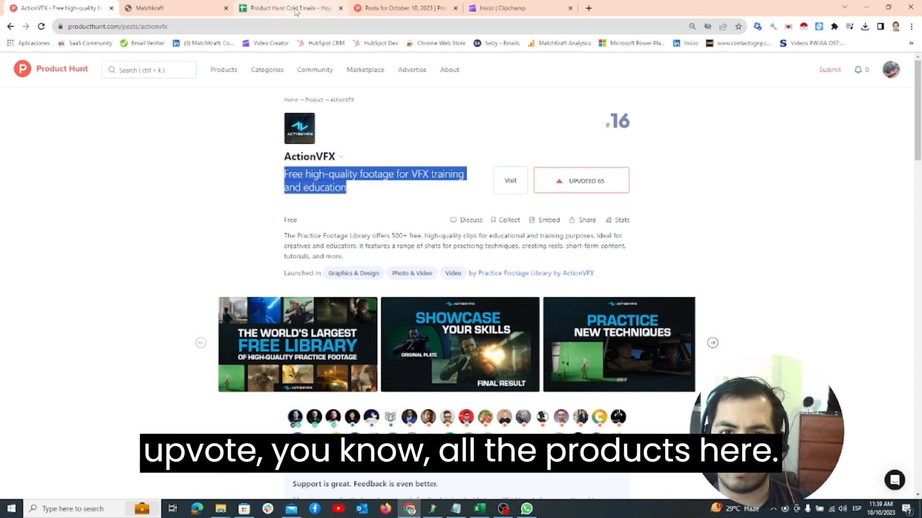
{"action": "left_click", "coordinate": [290, 8]}
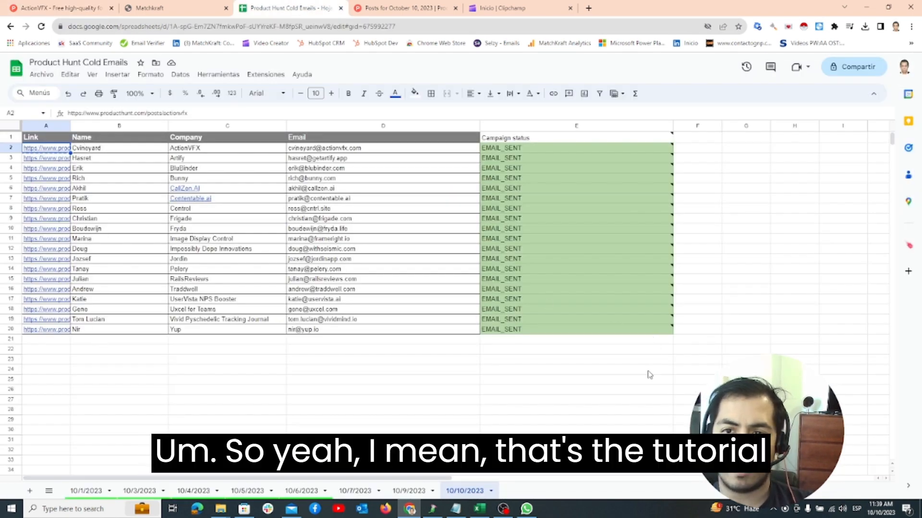